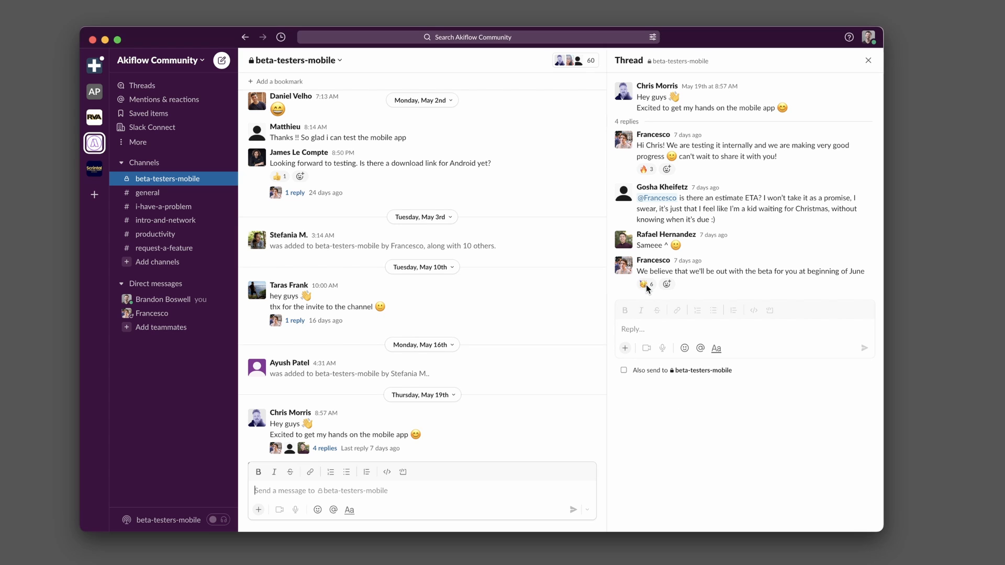
# Switch to the Akiflow website and go to its Pricing page showing the $15/month Premium plan.
pyautogui.click(645, 285)
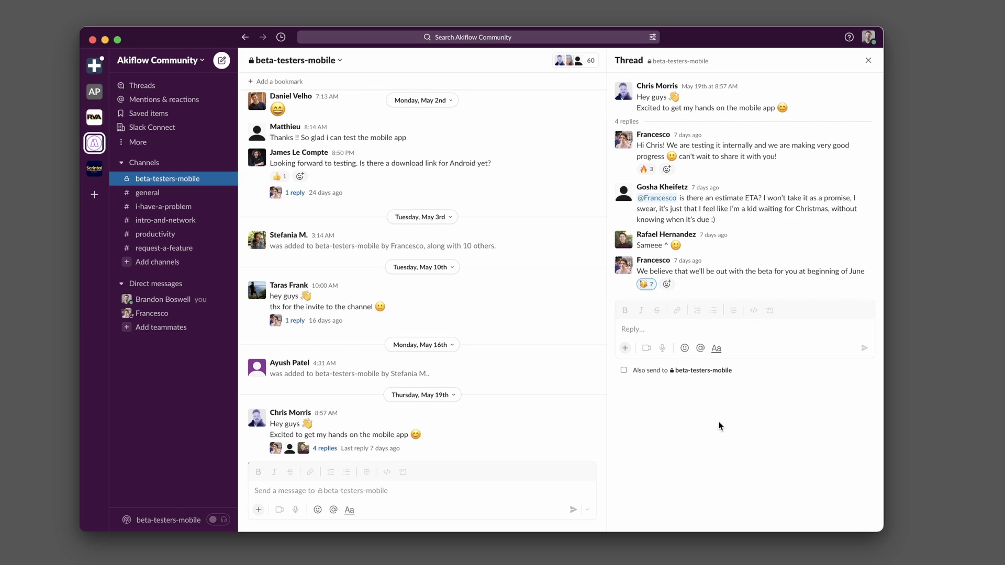
pyautogui.moveTo(709, 402)
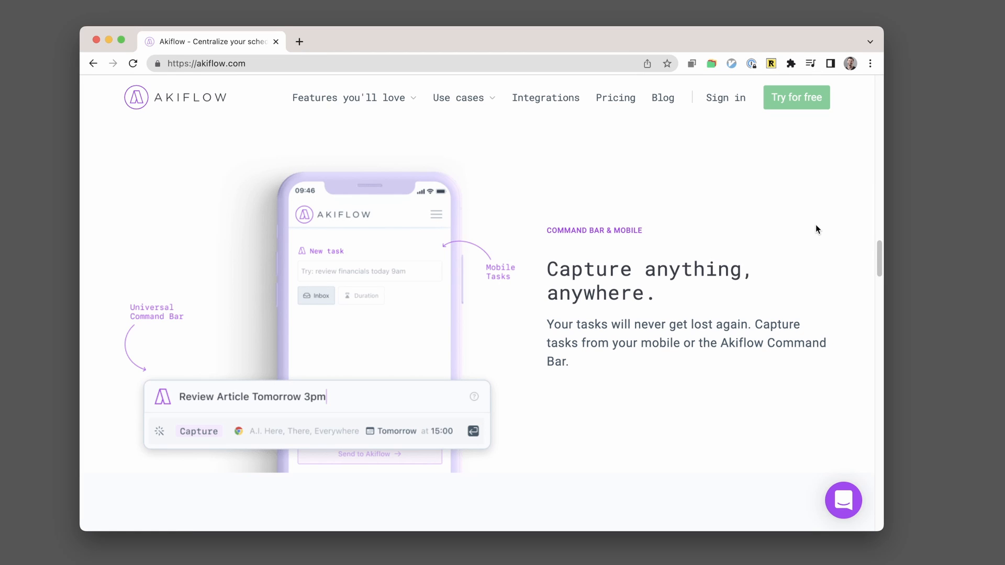
pyautogui.click(615, 99)
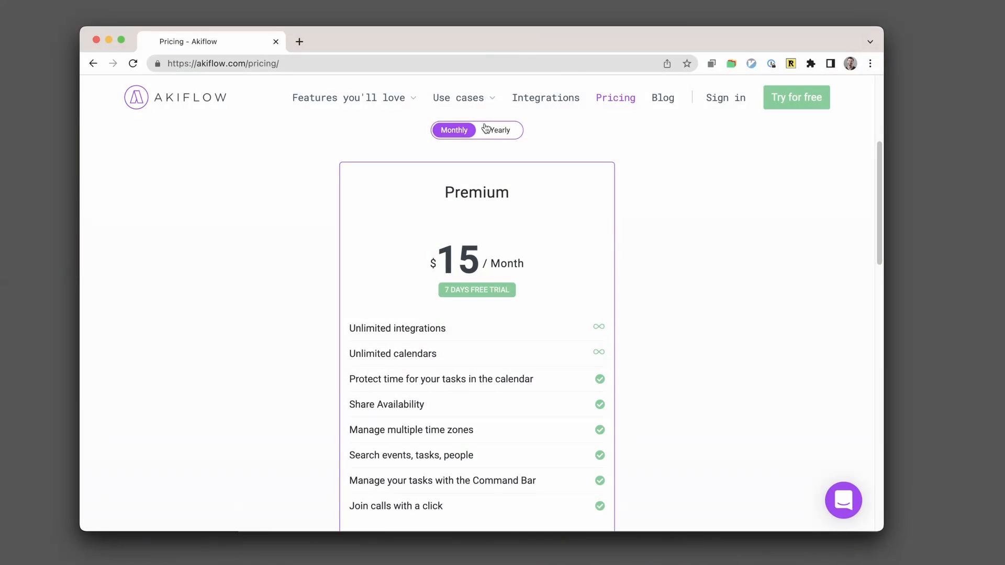
# Toggle pricing to Yearly, showing Premium at $12.50/month with 2 months free.
pyautogui.click(501, 130)
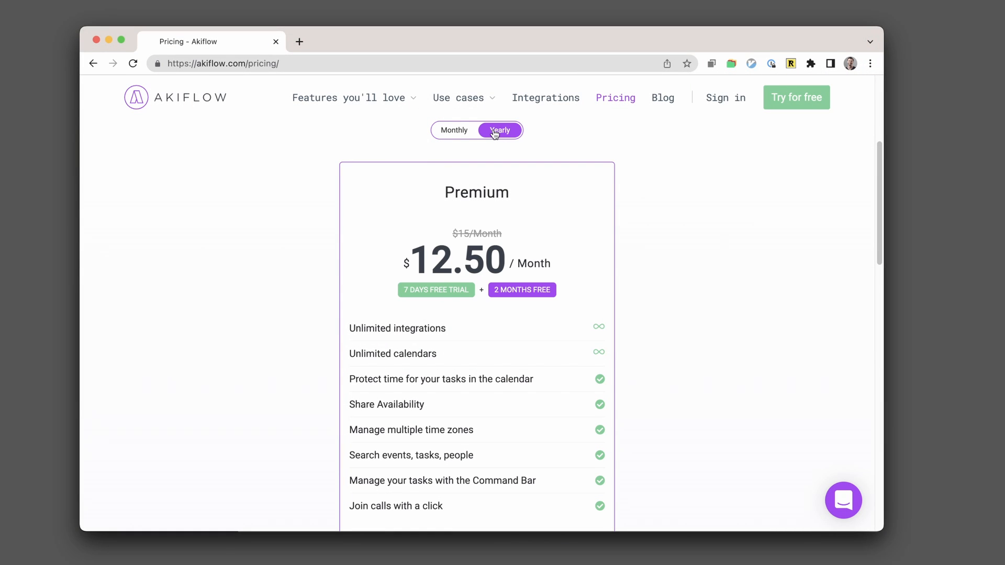